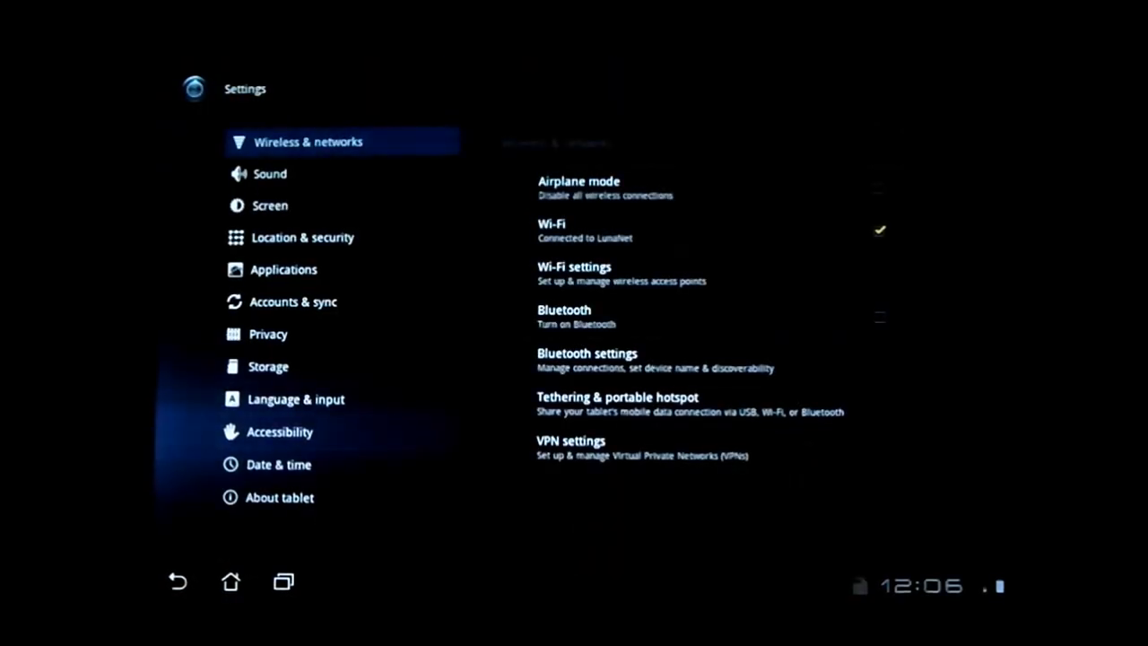
Step: View About tablet: model Transformer TF101, Android version 3.2, kernel and build number
left_click(280, 497)
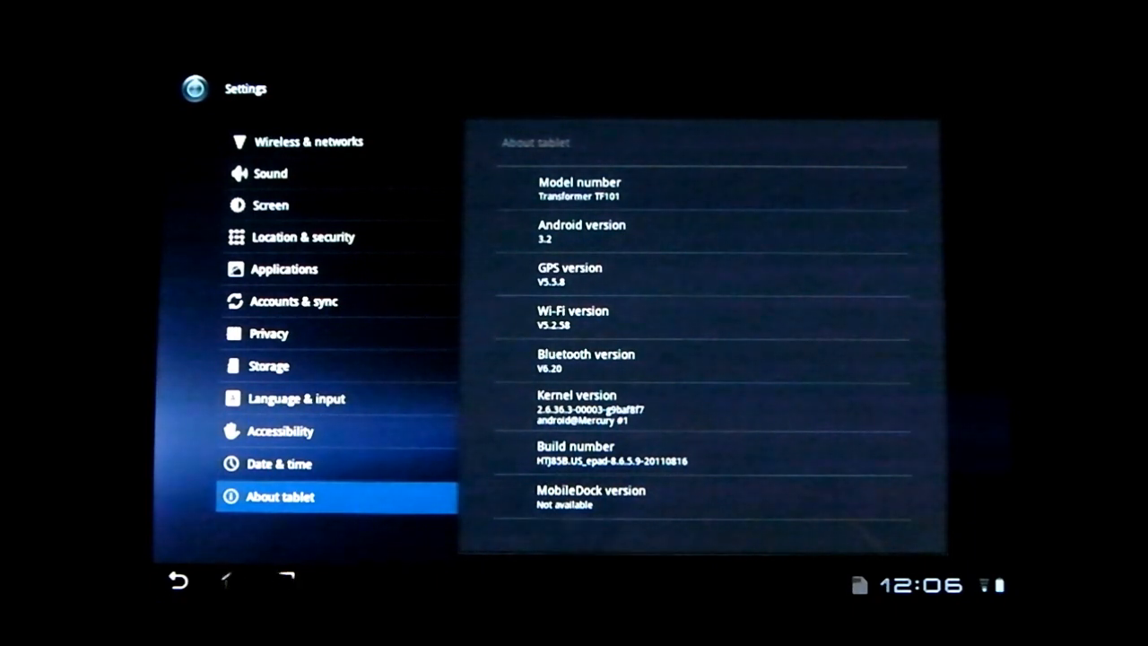
Step: View the Sound settings, then leave Settings for the home screen customizer
left_click(269, 172)
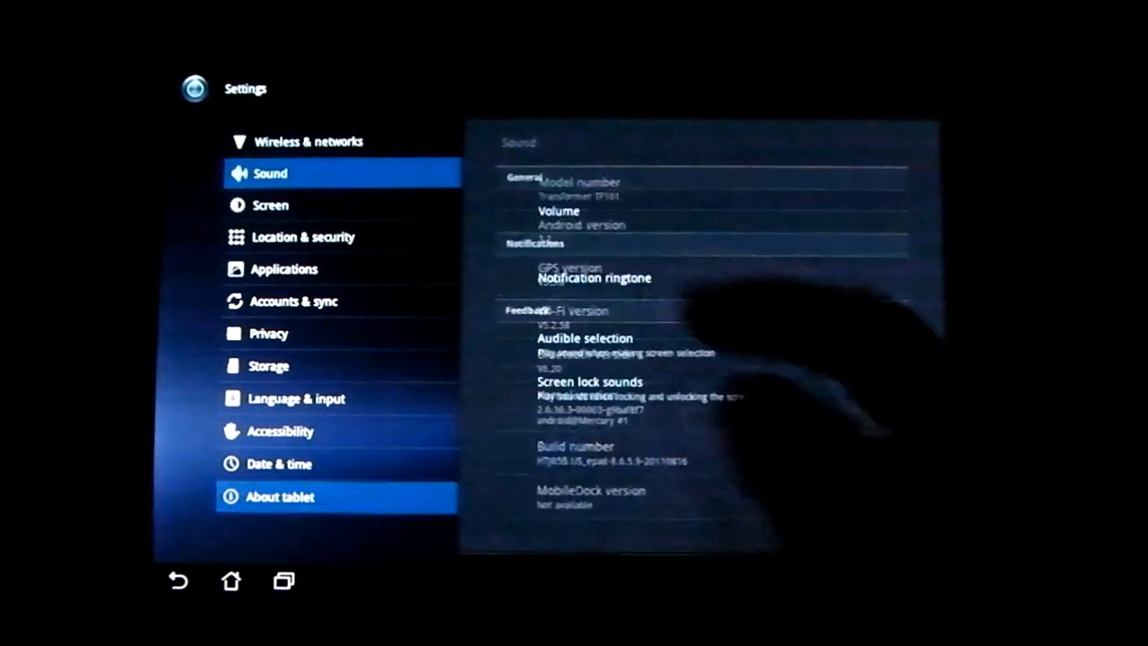
left_click(309, 140)
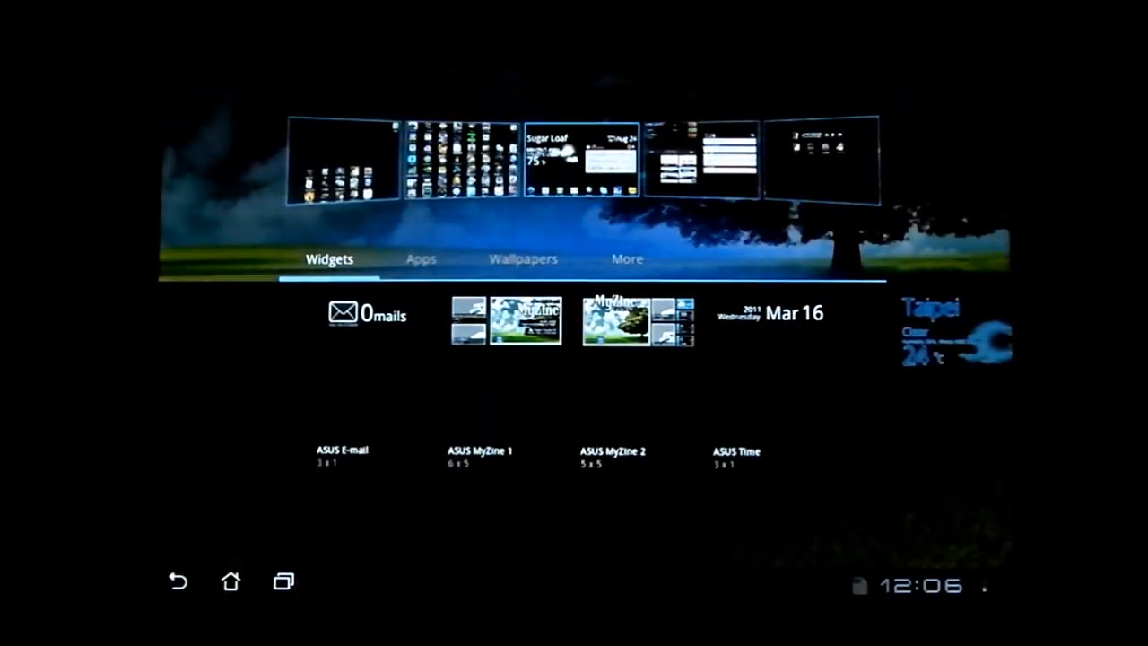
Step: Browse the widget thumbnails back and forth, then move to the wallpaper chooser
scroll("right", 3)
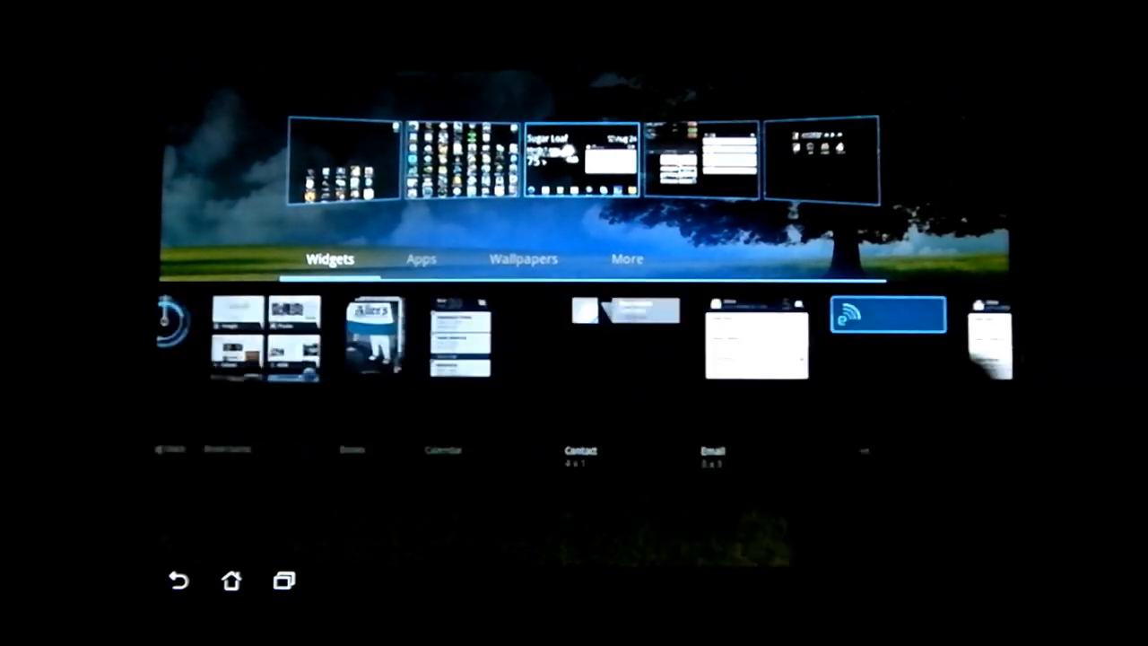
scroll("left", 3)
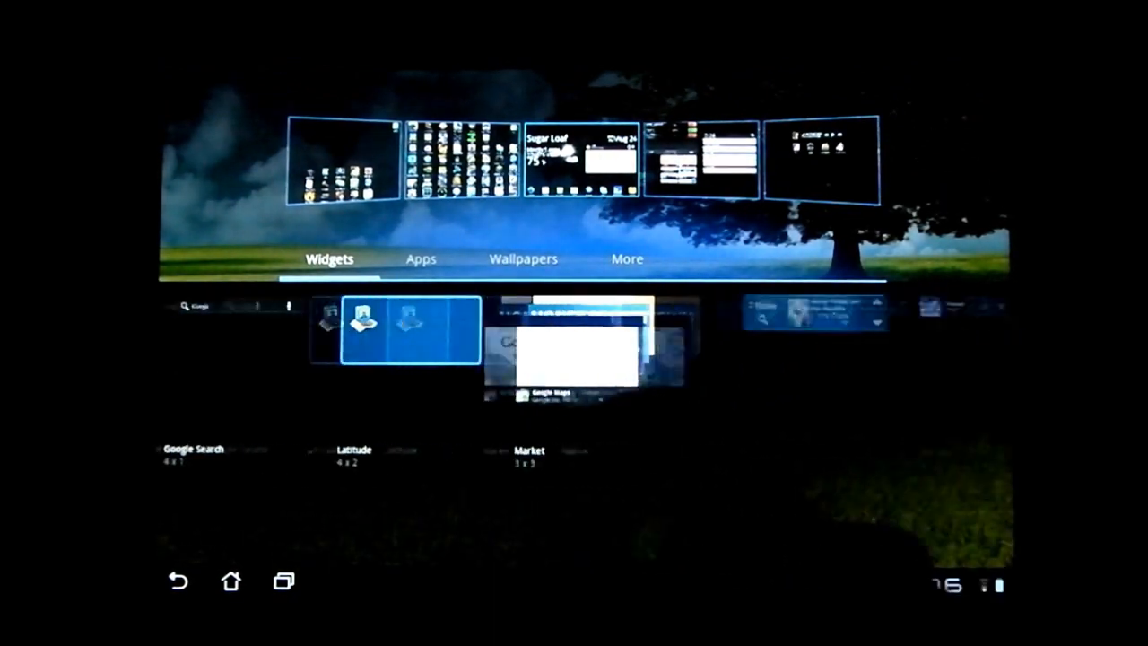
scroll("left", 3)
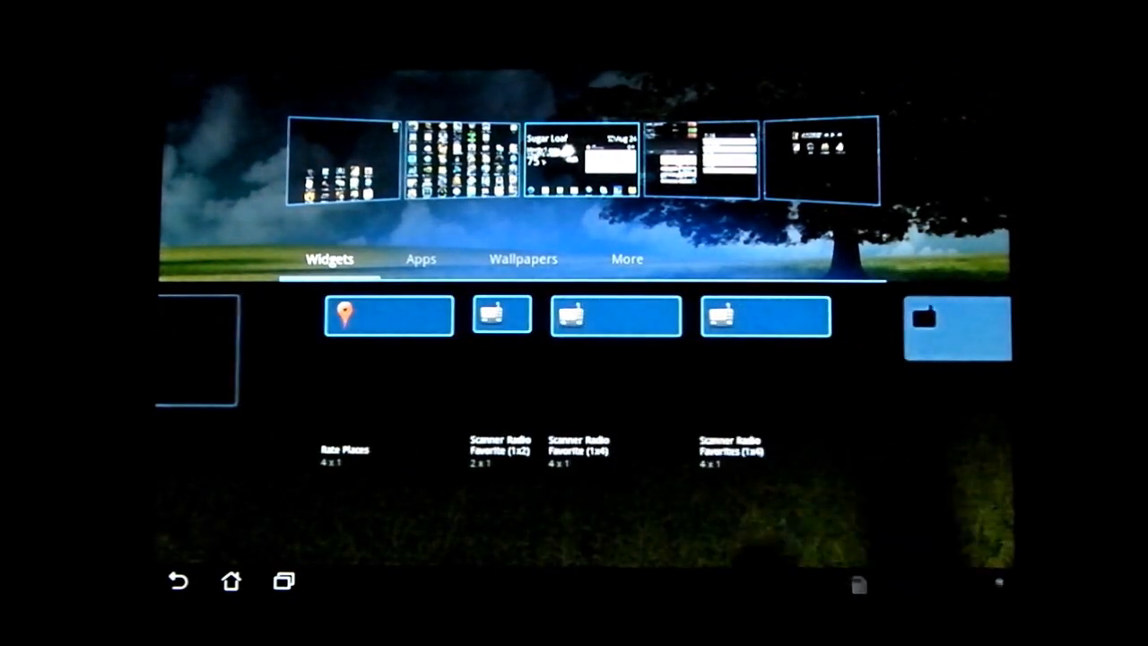
left_click(524, 258)
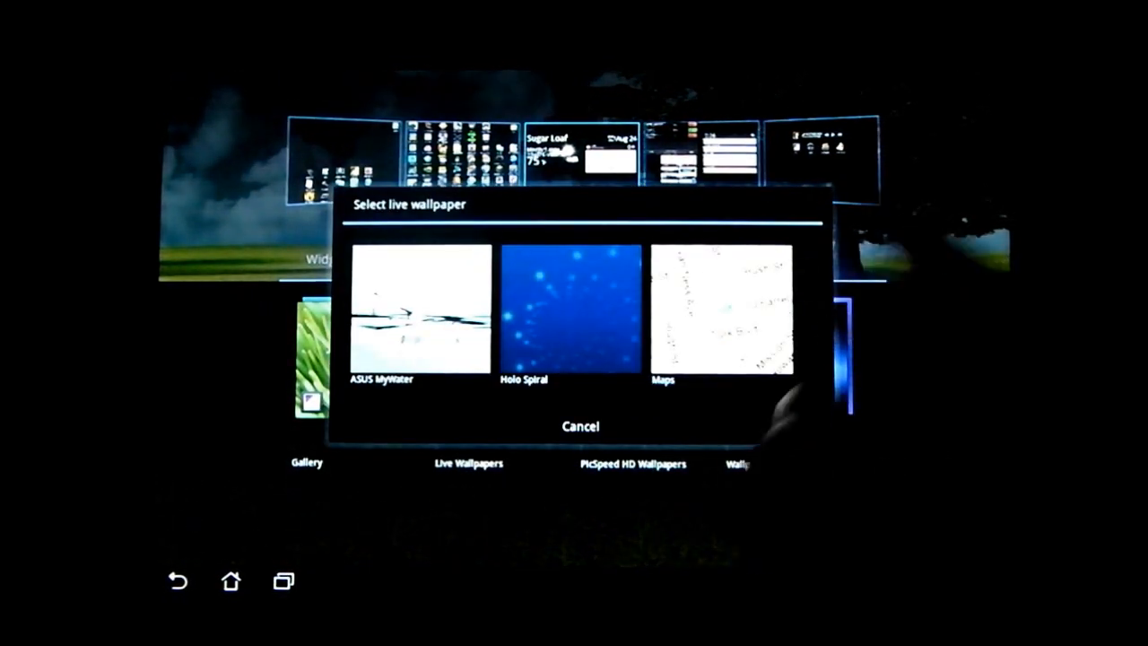
Step: Apply the Holo Spiral live wallpaper and view it across home screen pages
left_click(571, 309)
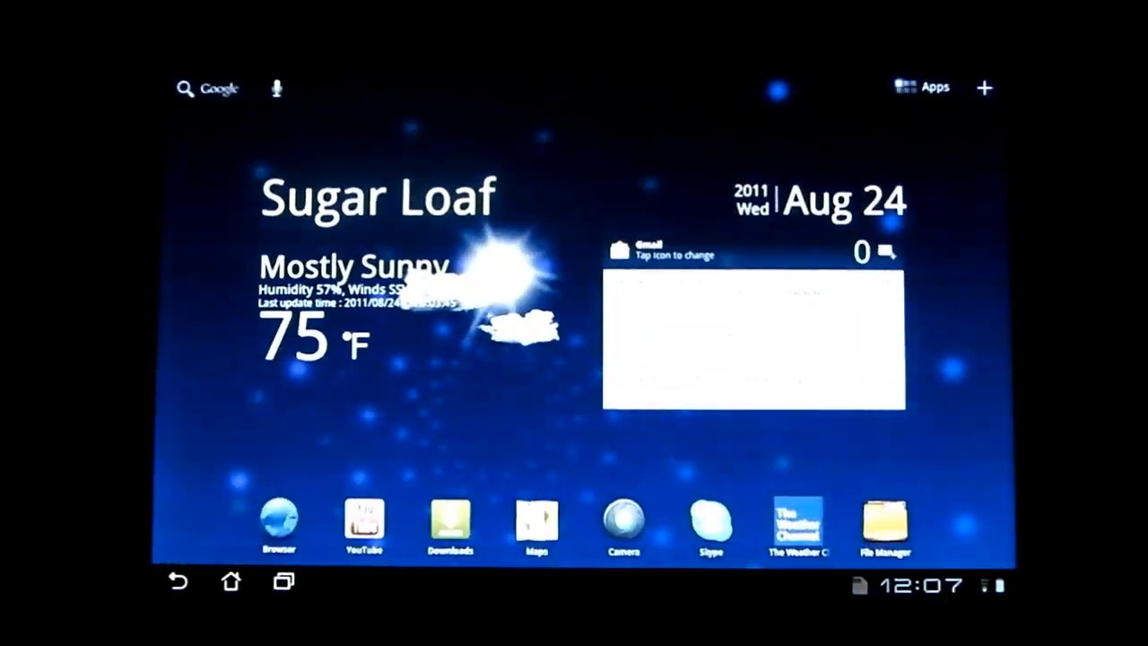
left_click(933, 86)
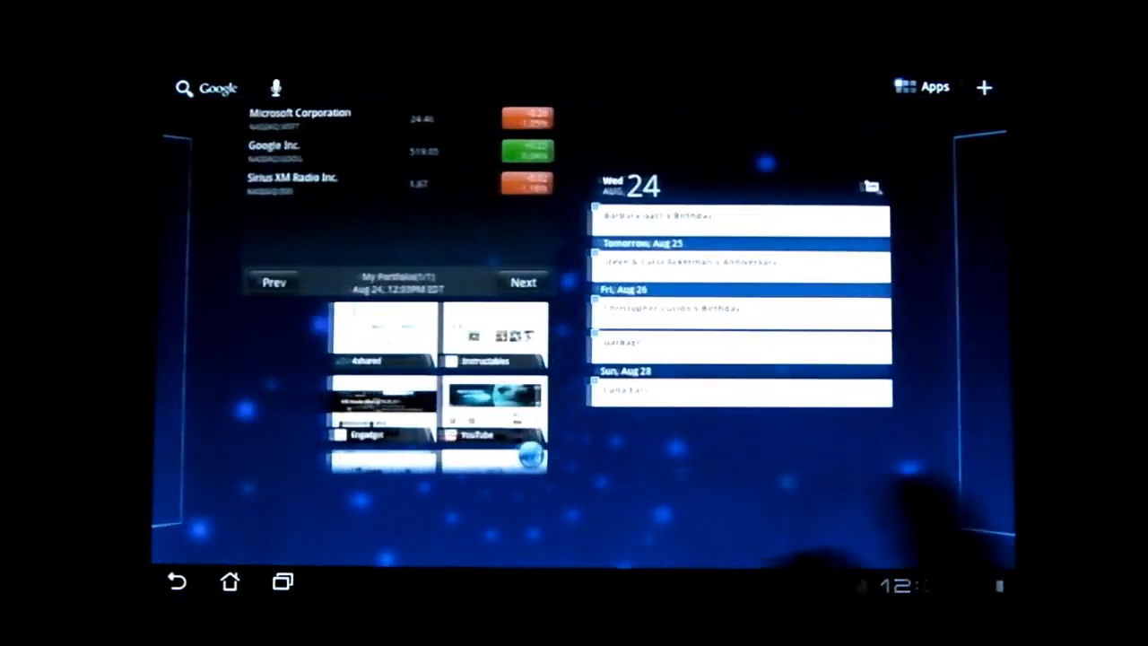
left_click(983, 87)
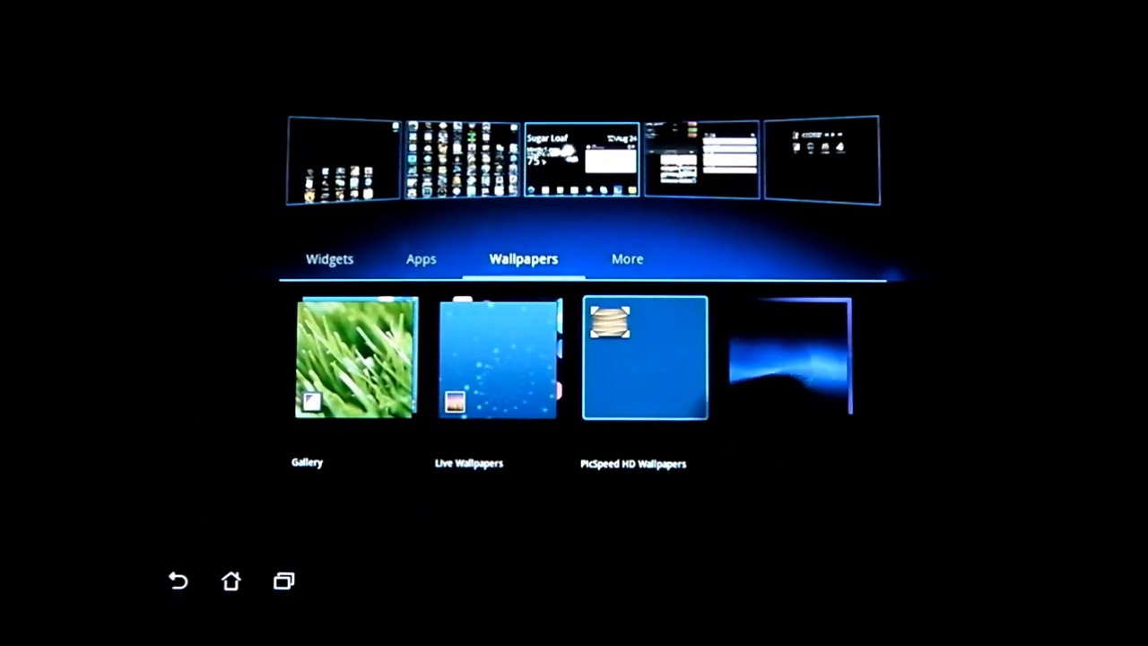
Step: Restore the standard green field and tree wallpaper
left_click(642, 357)
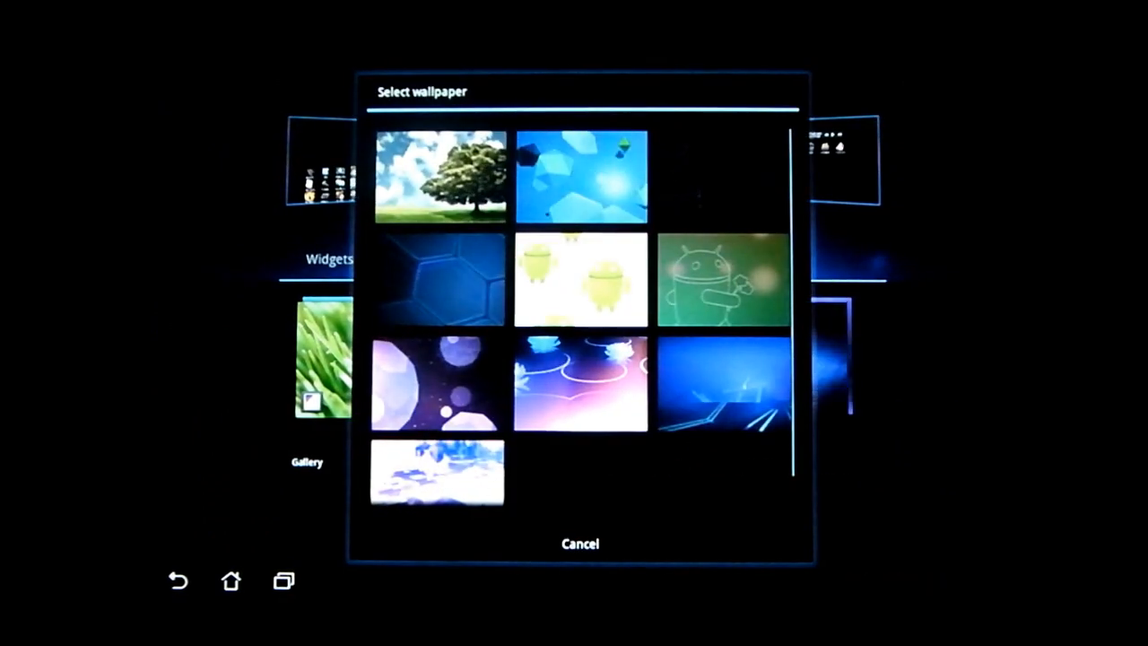
left_click(579, 543)
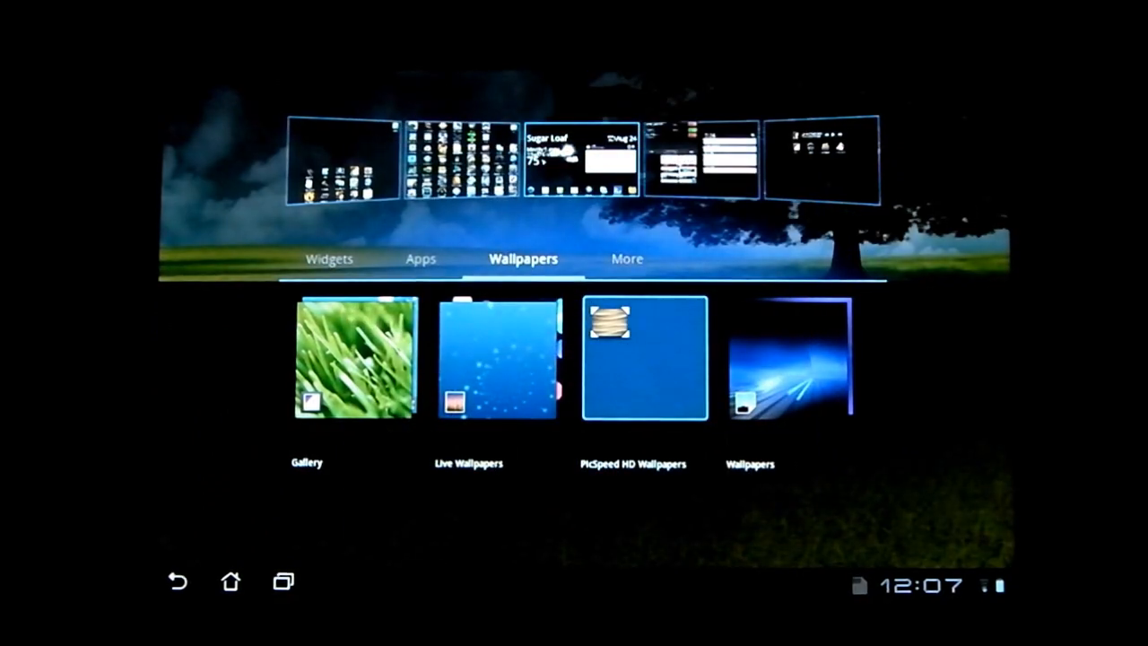